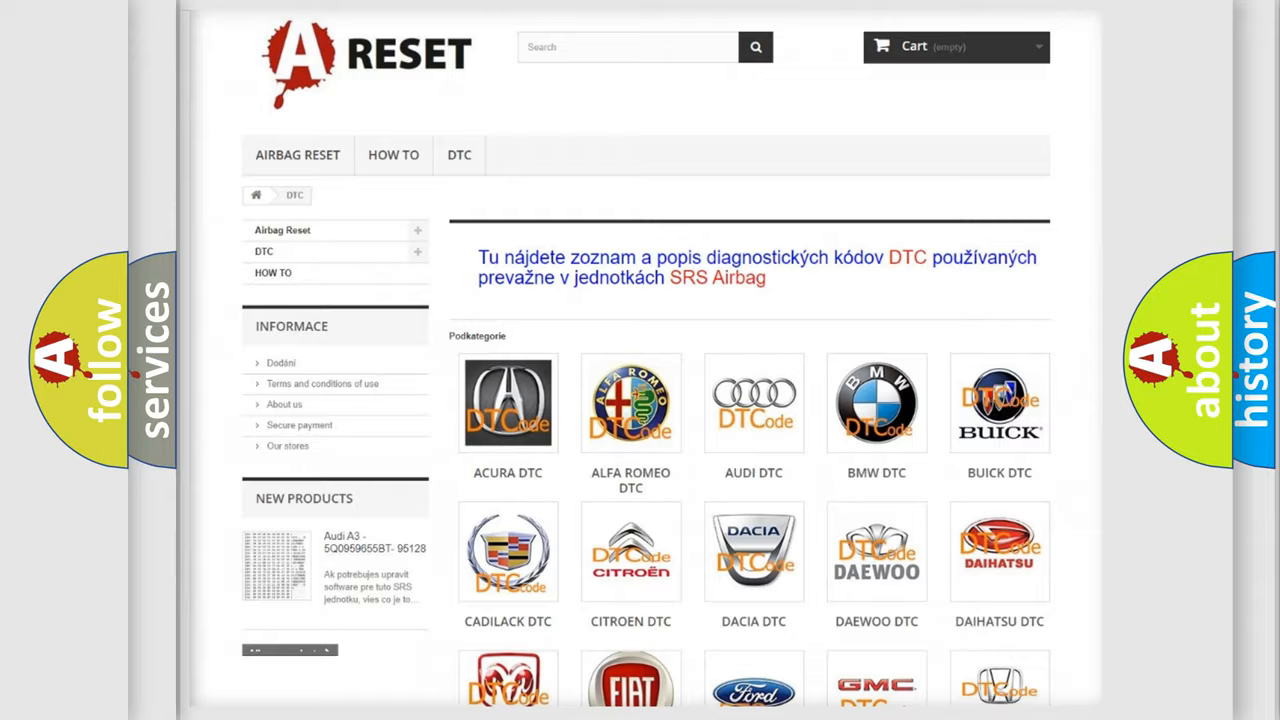
{"action": "scroll", "scroll_direction": "down", "scroll_amount": 3}
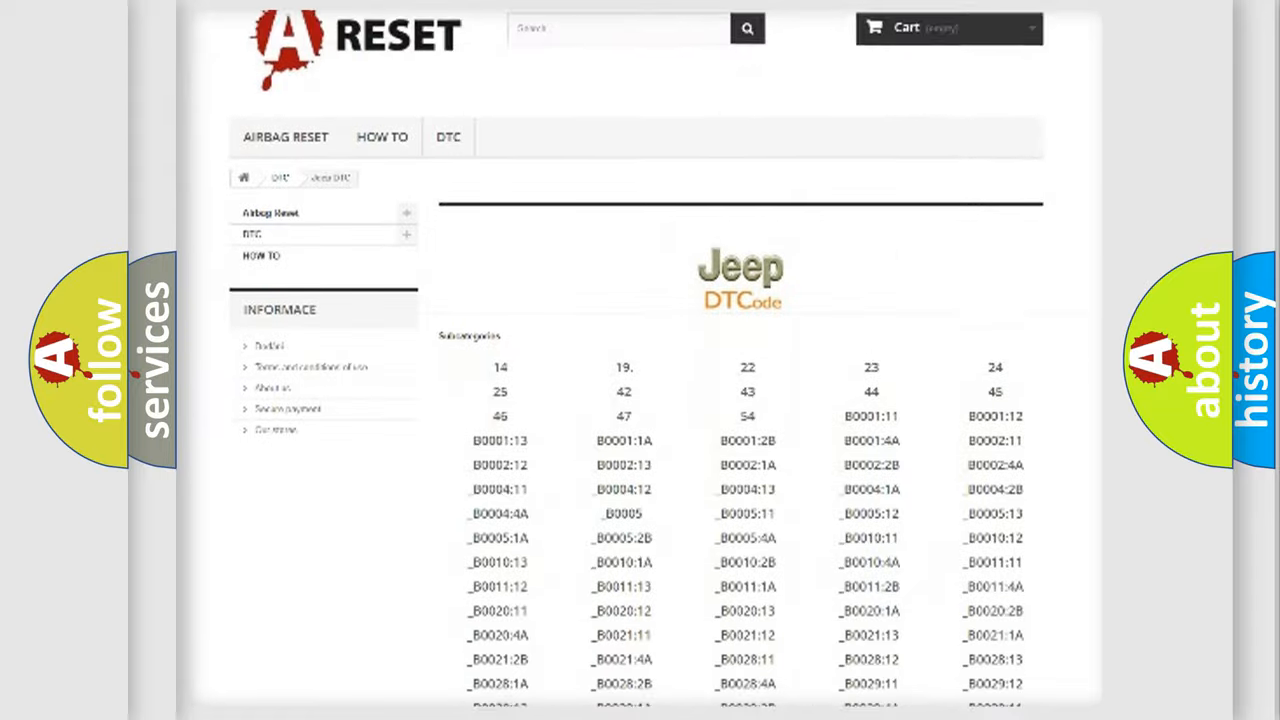
{"action": "scroll", "scroll_direction": "down", "scroll_amount": 3}
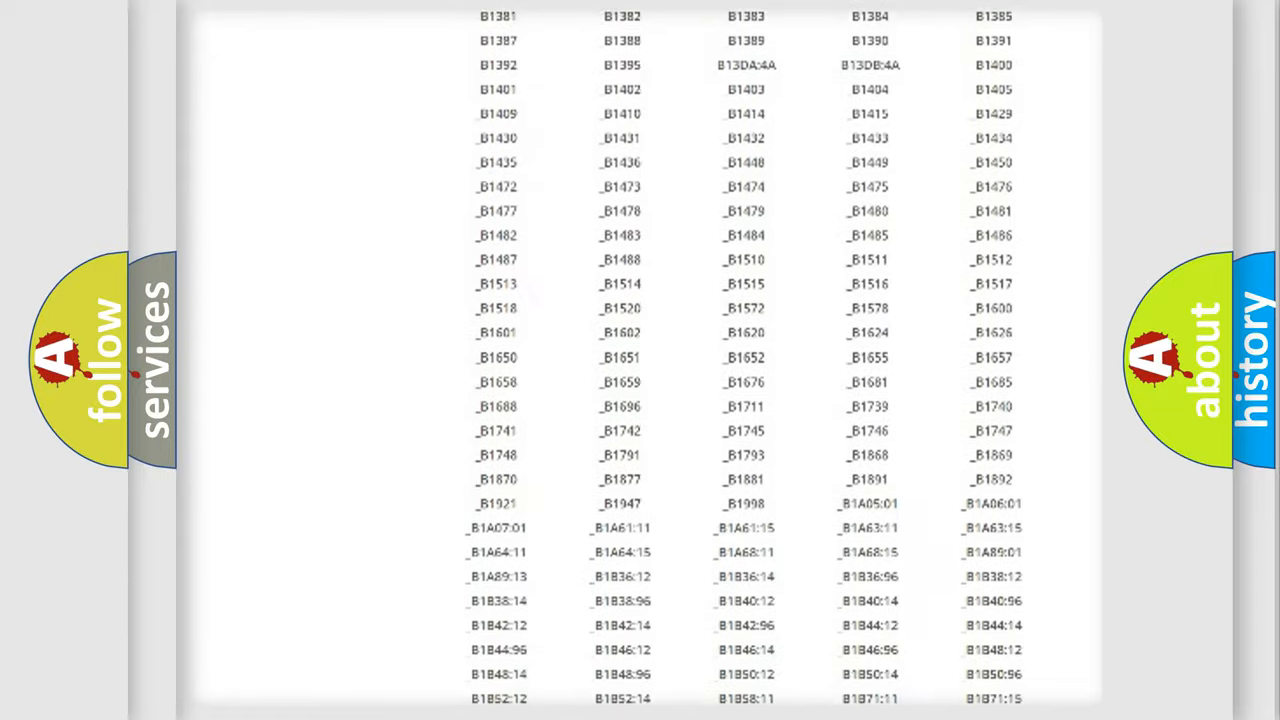